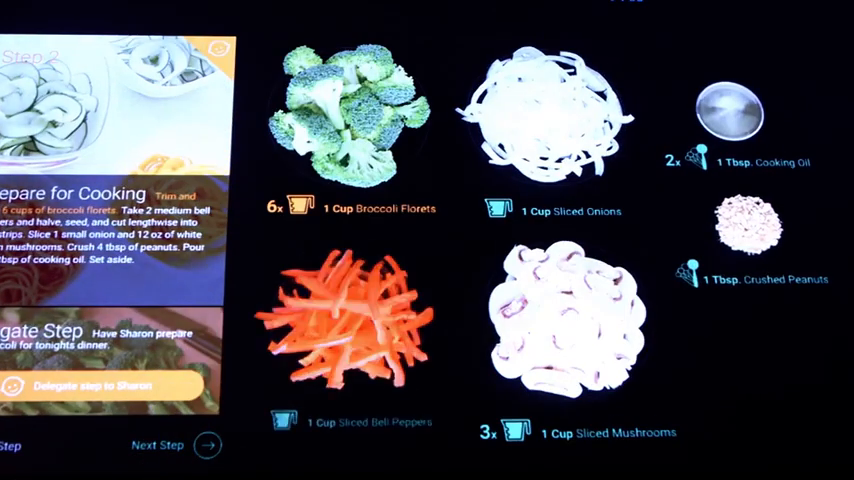
Switch from the Prepare for Cooking step to Monday's Stir-fried Broccoli & Bell Peppers meal-planner card.
click(208, 444)
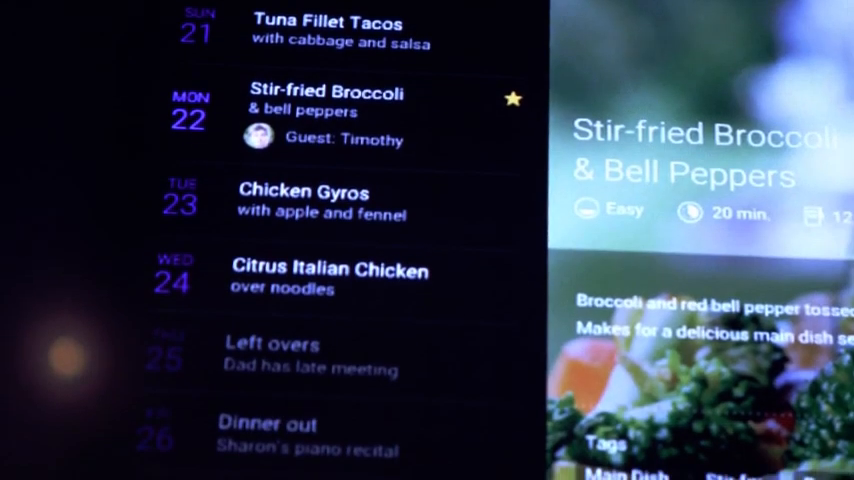
Reveal guest Timothy's Severe Peanut Allergy health alert from the meal planner.
scroll(up, 3)
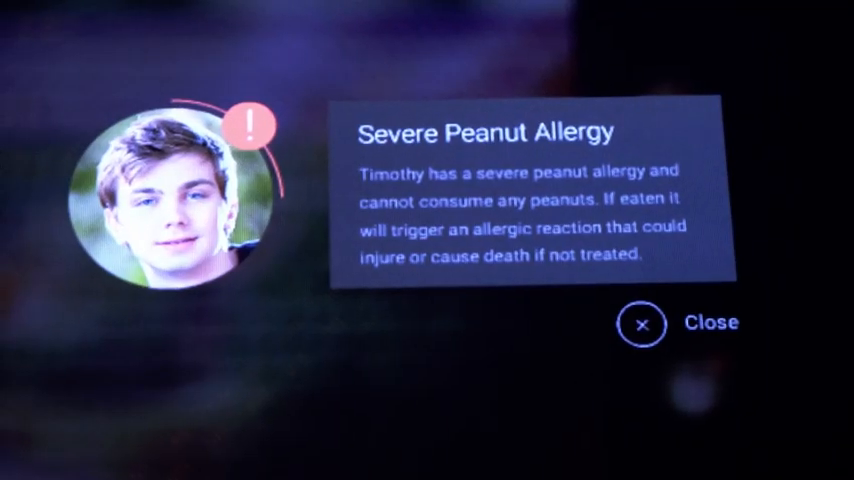
Dismiss the peanut allergy alert so the survey's Snack Reminder question 1 of 5 appears.
click(640, 324)
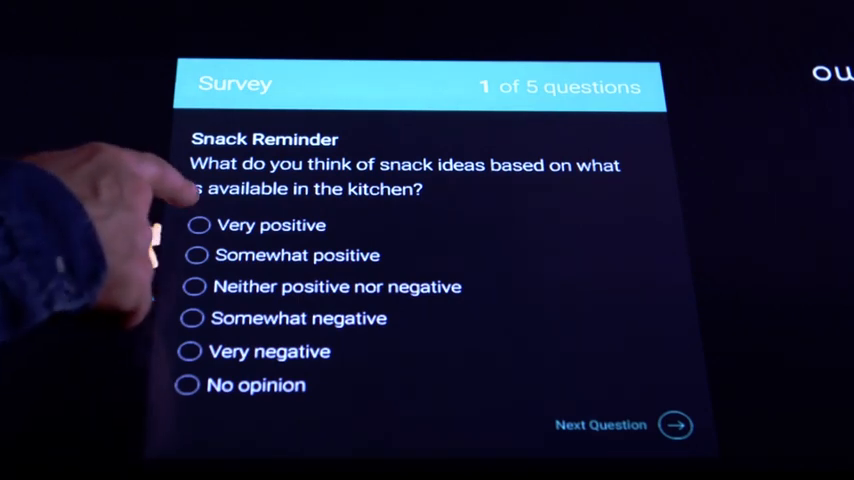
Advance to survey question 2 and rate Fitness Tracking wearable syncing as Somewhat positive.
click(198, 224)
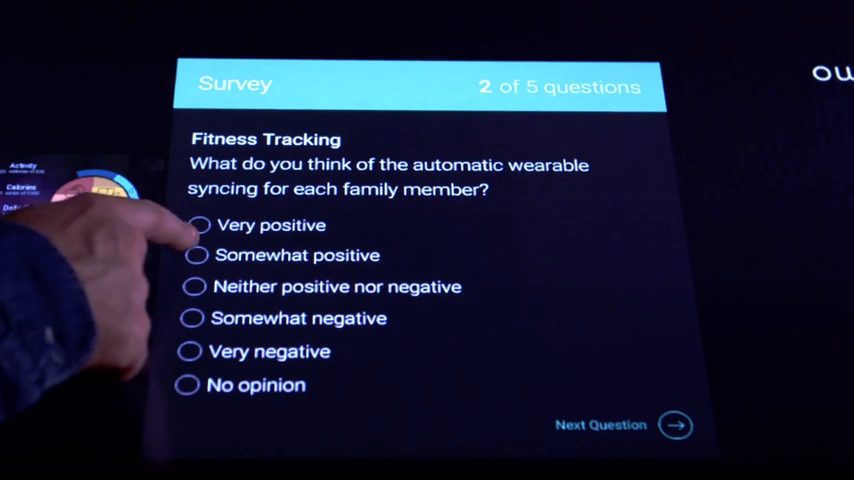
click(196, 256)
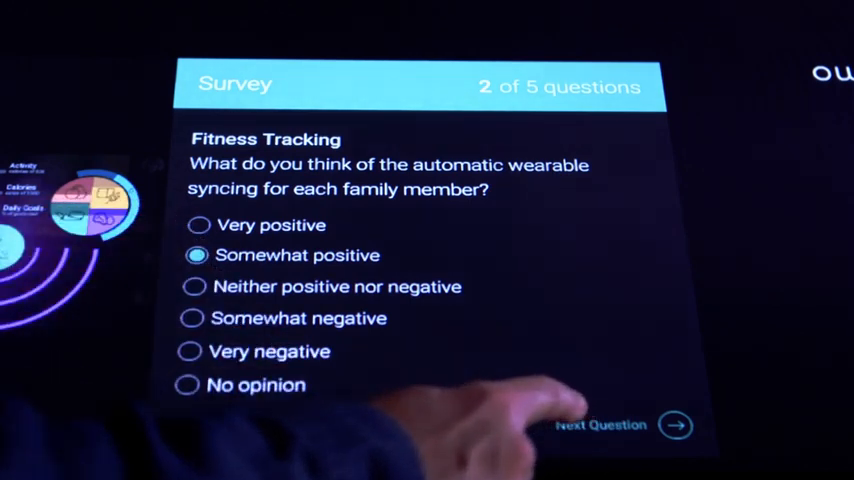